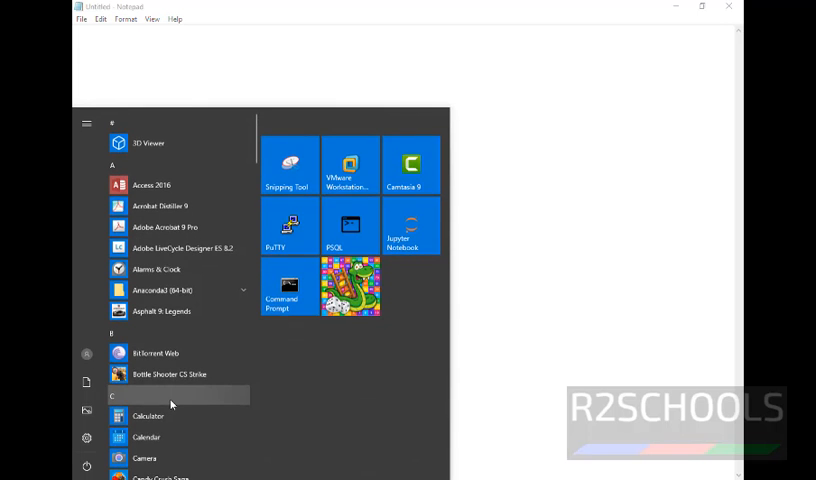
Step: Search the Start menu for 'services' to launch the Services console
{"action": "type", "text": "services"}
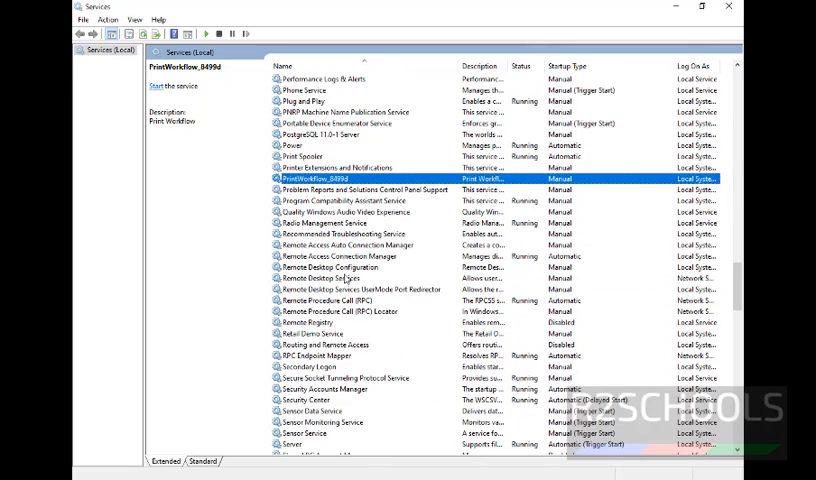
{"action": "left_click", "coordinate": [340, 134]}
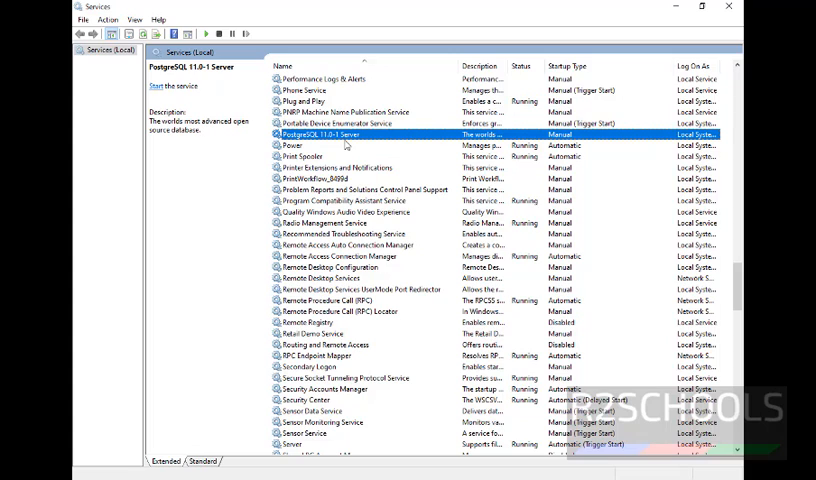
{"action": "scroll", "scroll_direction": "down", "scroll_amount": 3}
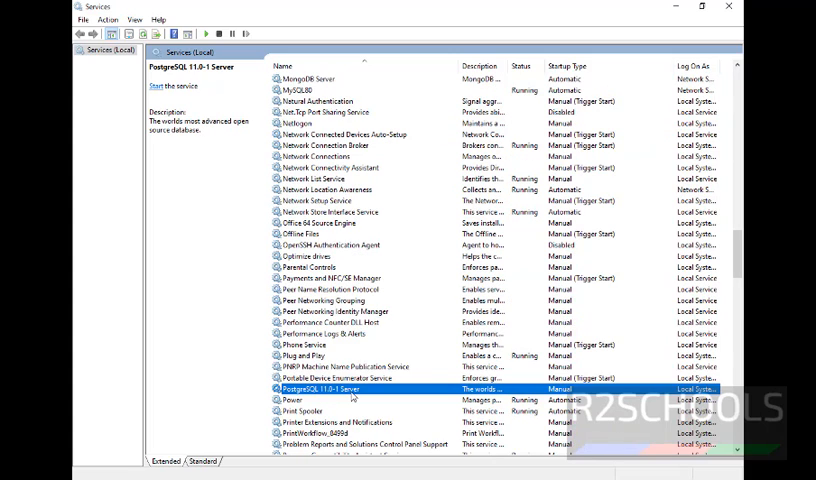
{"action": "mouse_move", "coordinate": [540, 390]}
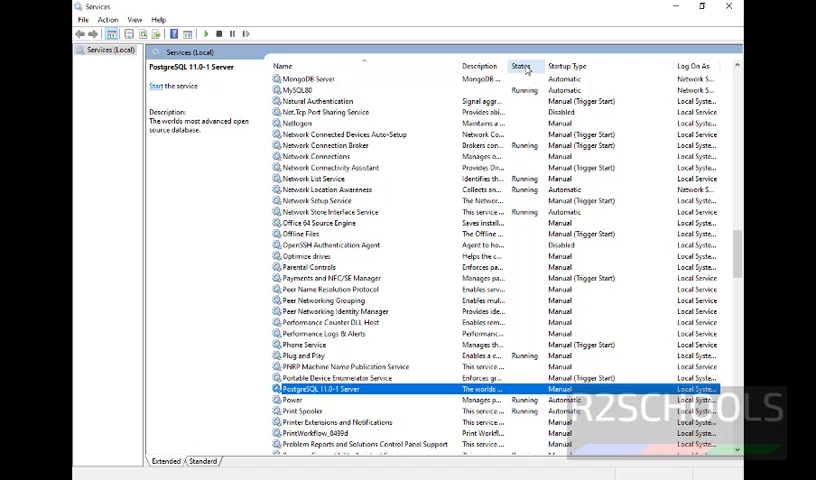
{"action": "mouse_move", "coordinate": [530, 318]}
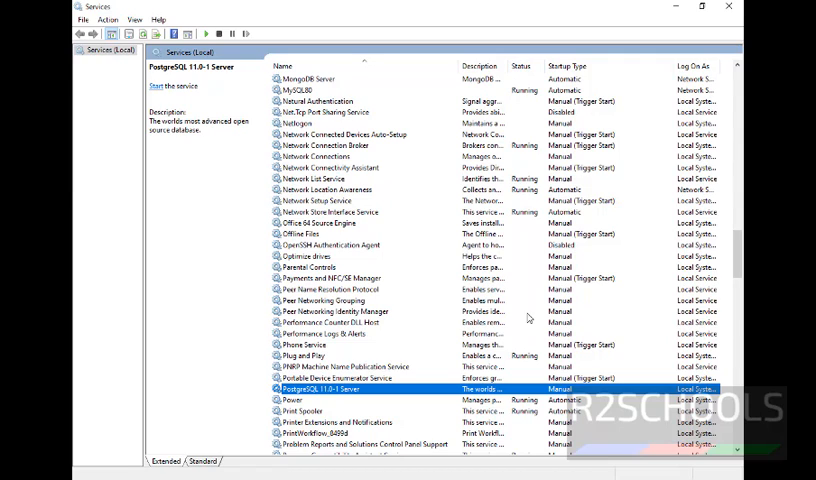
{"action": "mouse_move", "coordinate": [520, 390]}
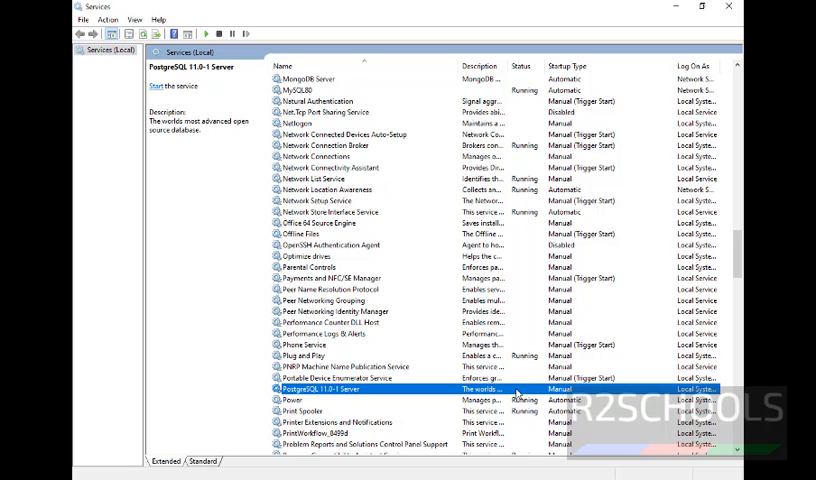
{"action": "left_click", "coordinate": [340, 378]}
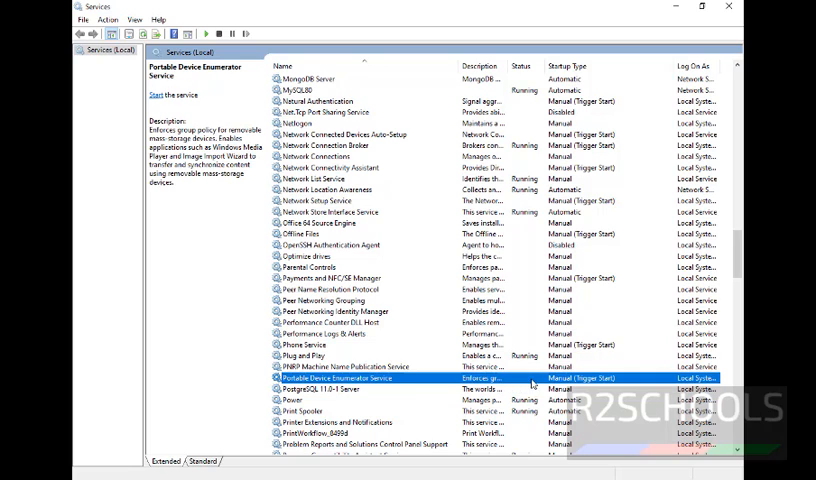
Step: Start the PostgreSQL 11.0-1 Server service from its context menu, keeping manual startup
{"action": "right_click", "coordinate": [330, 389]}
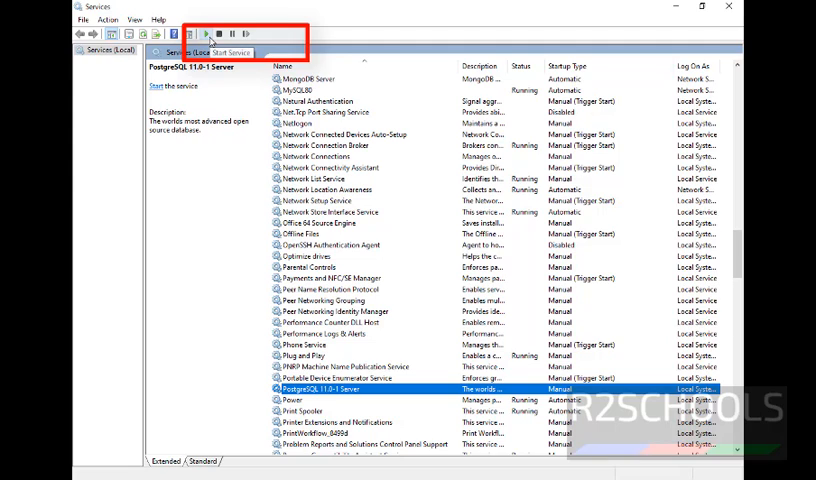
{"action": "left_click", "coordinate": [207, 33]}
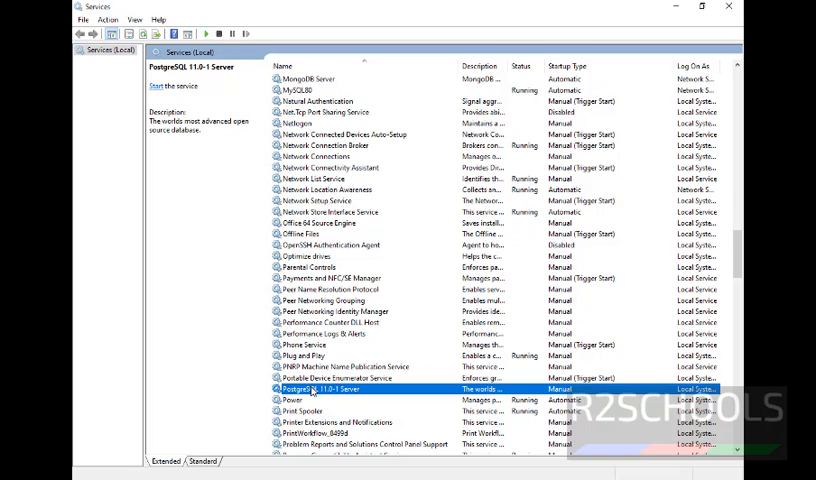
{"action": "right_click", "coordinate": [330, 388]}
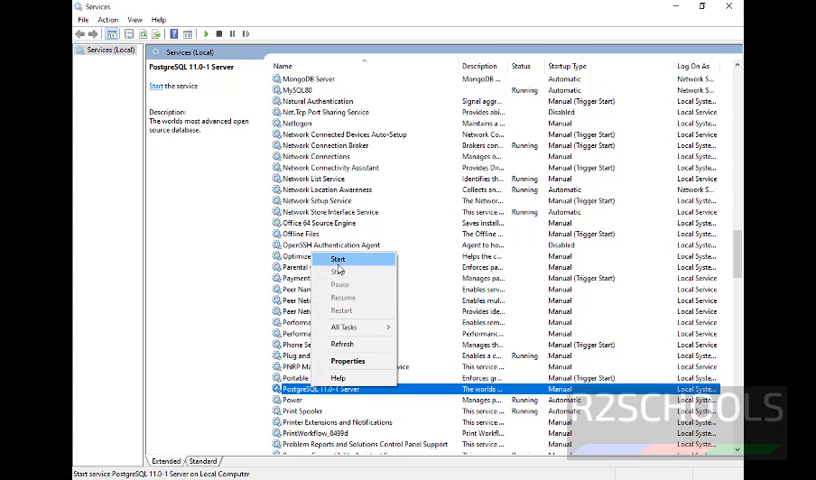
{"action": "left_click", "coordinate": [339, 259]}
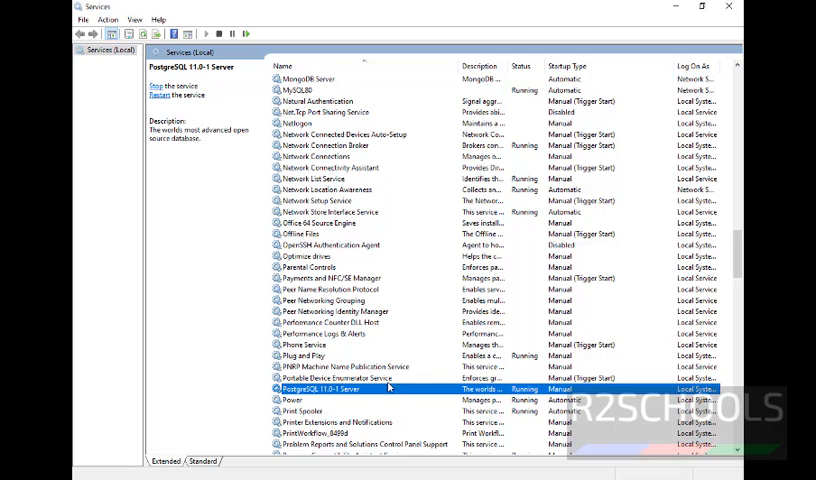
{"action": "mouse_move", "coordinate": [399, 394]}
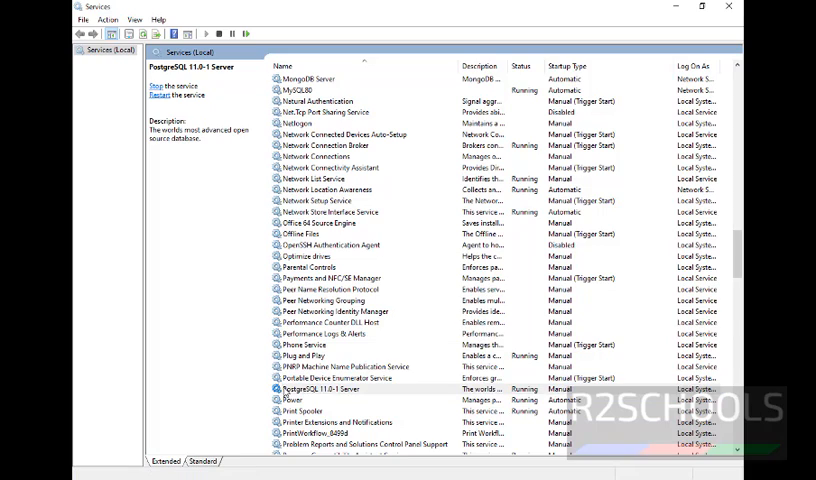
{"action": "left_click", "coordinate": [330, 389]}
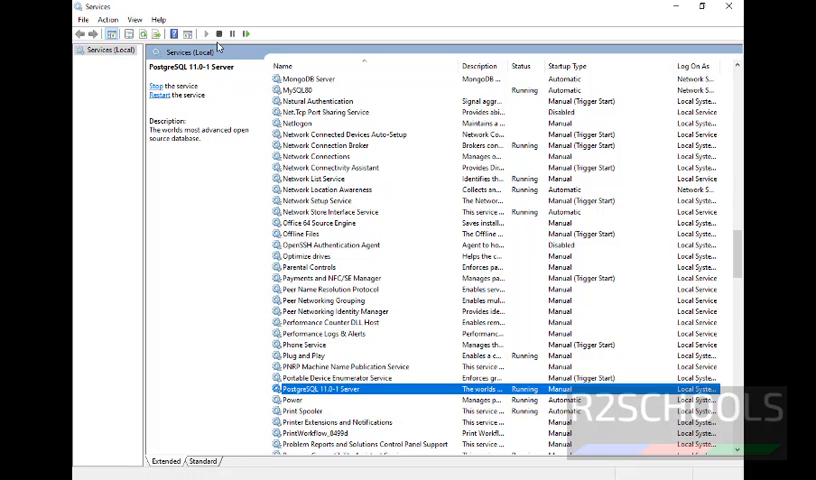
{"action": "mouse_move", "coordinate": [221, 34]}
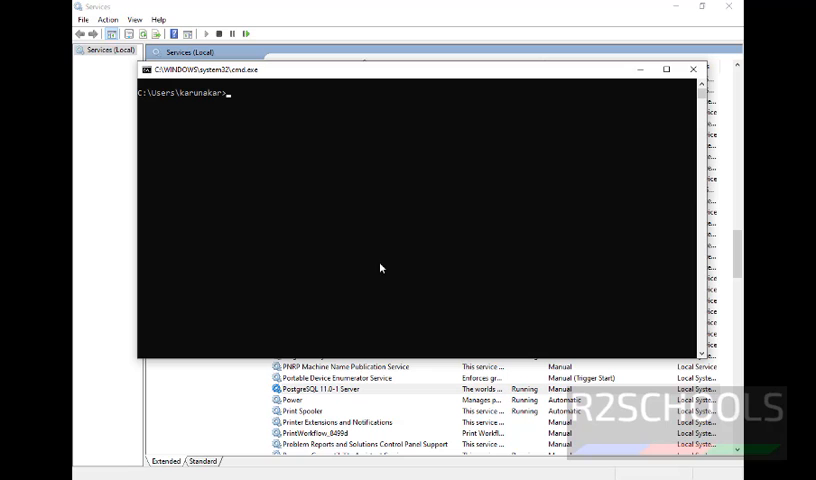
Step: Connect with 'psql -h localhost -U postgres' and run \l to list five databases, including accounts and hello
{"action": "type", "text": "psql"}
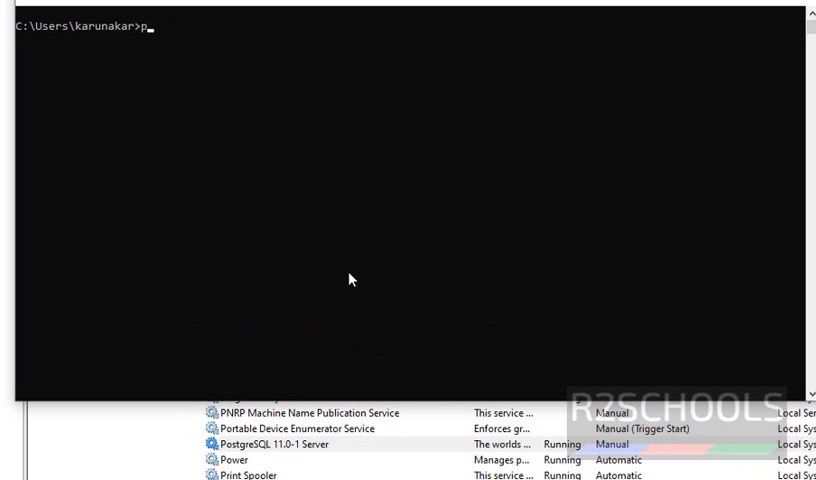
{"action": "type", "text": "sql -h"}
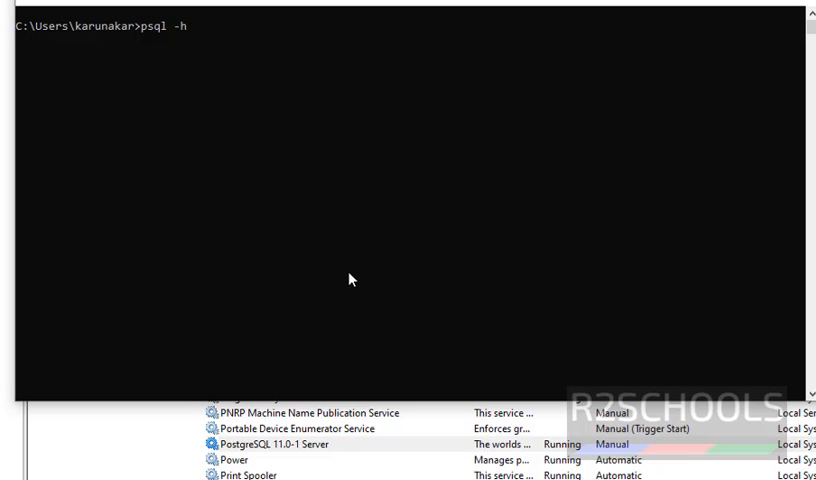
{"action": "type", "text": "localhost -u"}
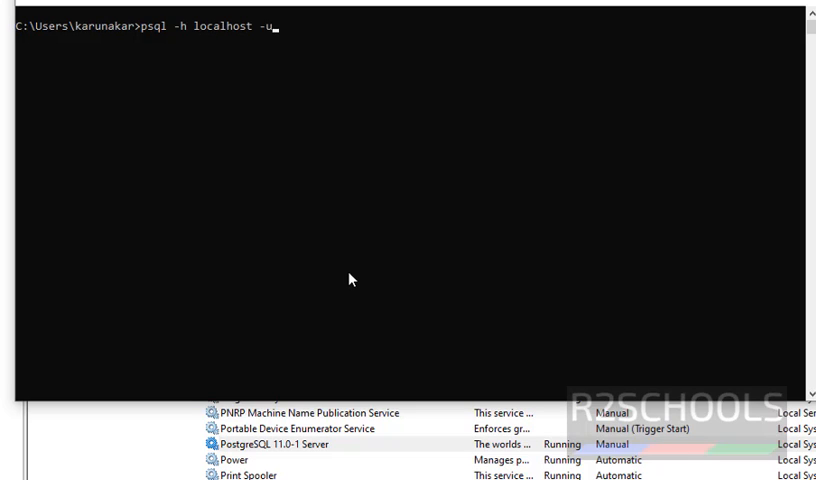
{"action": "type", "text": "U"}
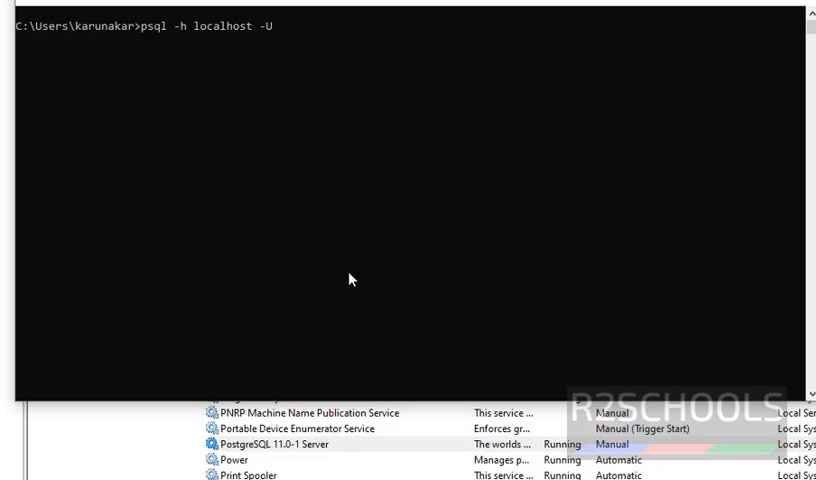
{"action": "type", "text": "postgres"}
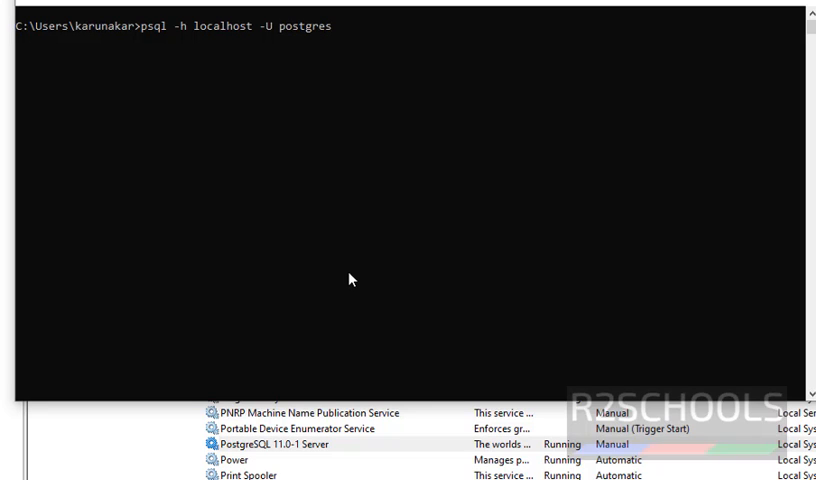
{"action": "key", "text": "enter"}
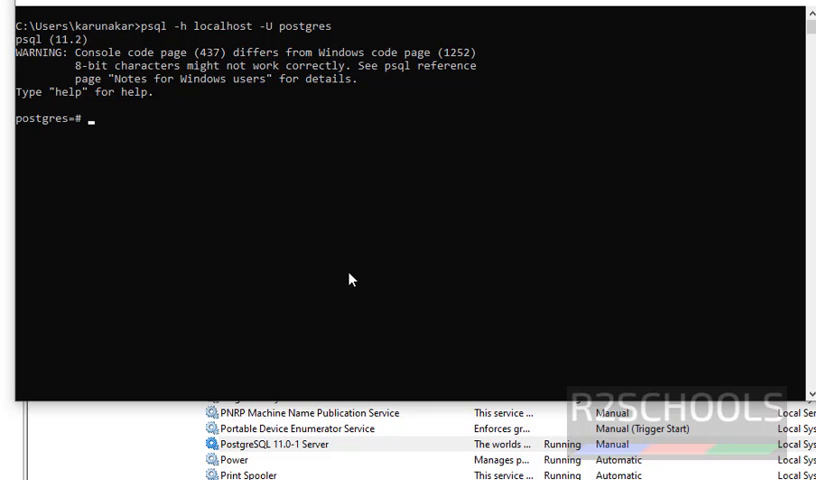
{"action": "type", "text": "\\"}
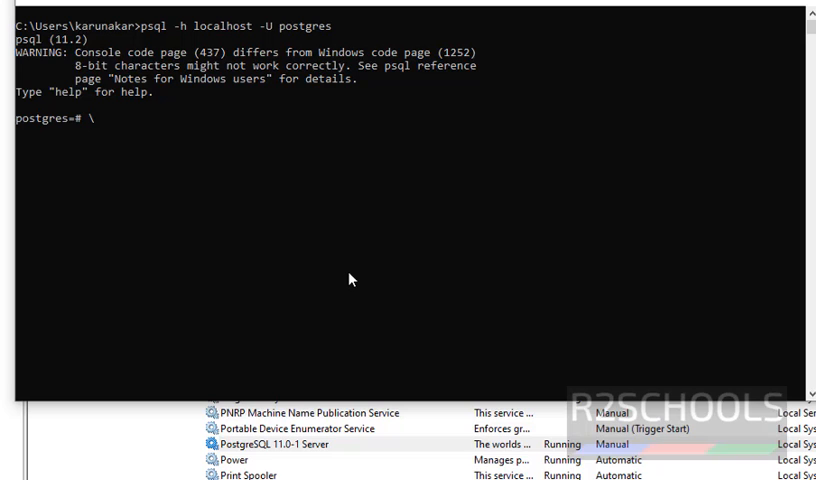
{"action": "type", "text": "\\l"}
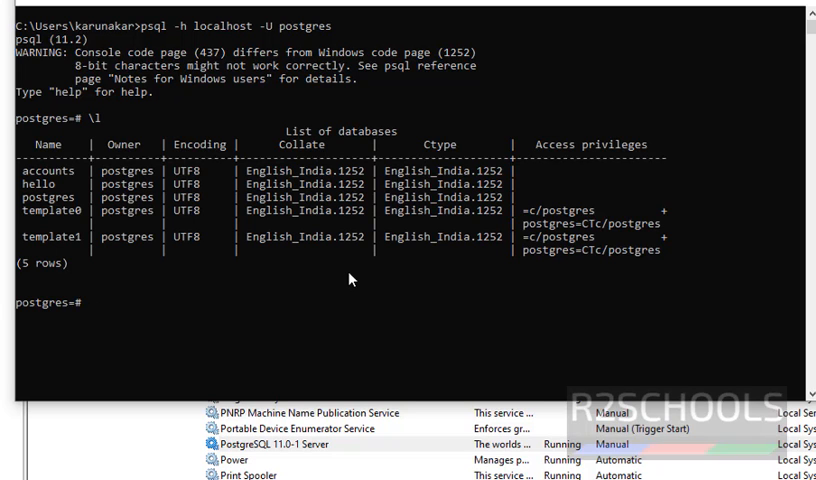